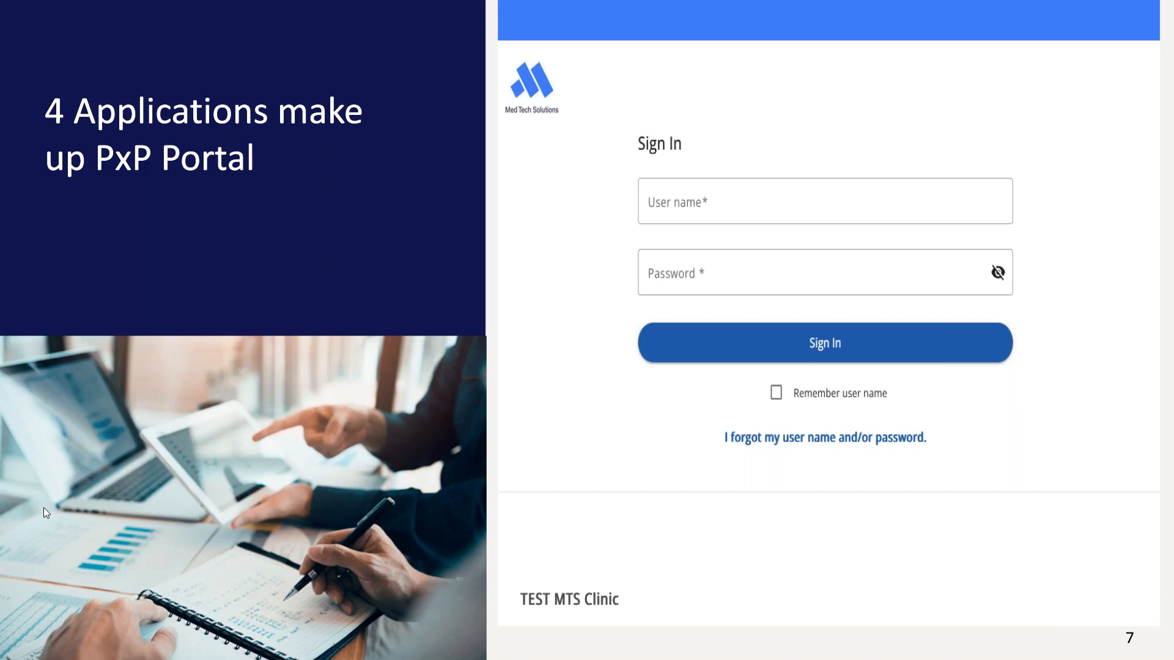
mouse_move(418, 504)
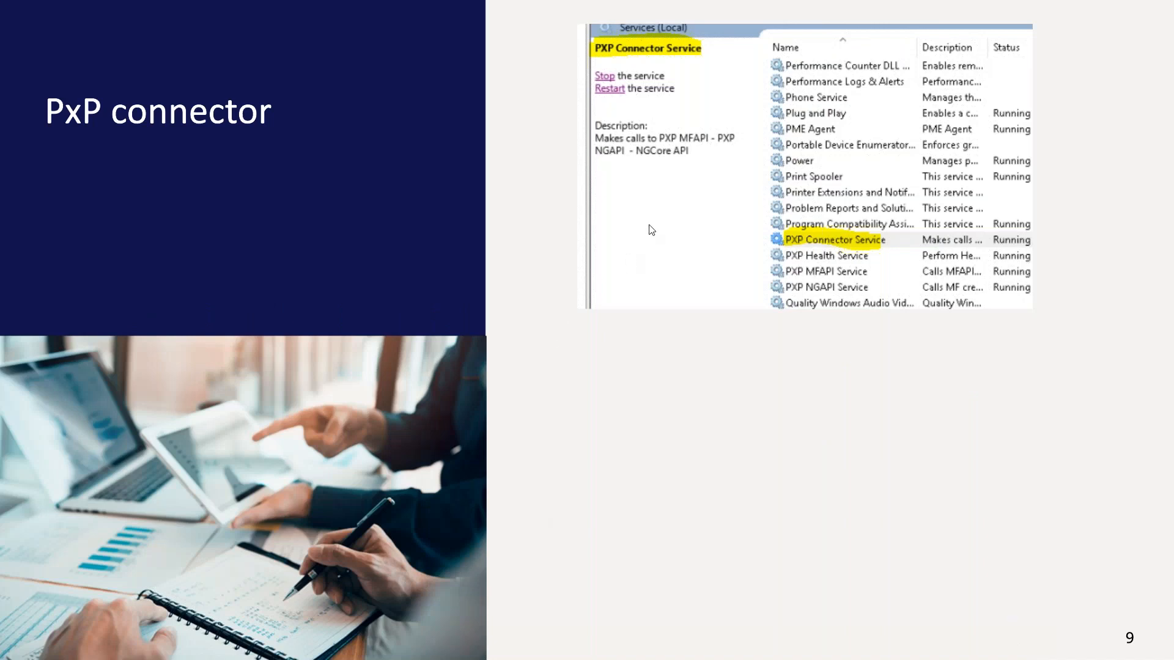
mouse_move(768, 231)
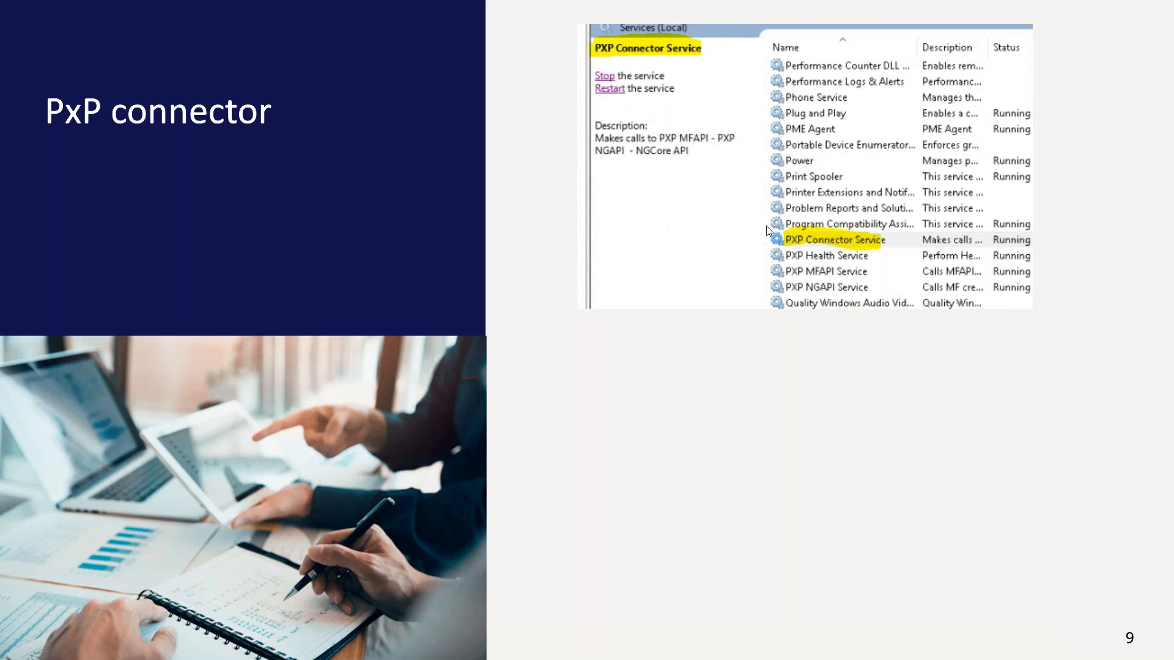
mouse_move(586, 460)
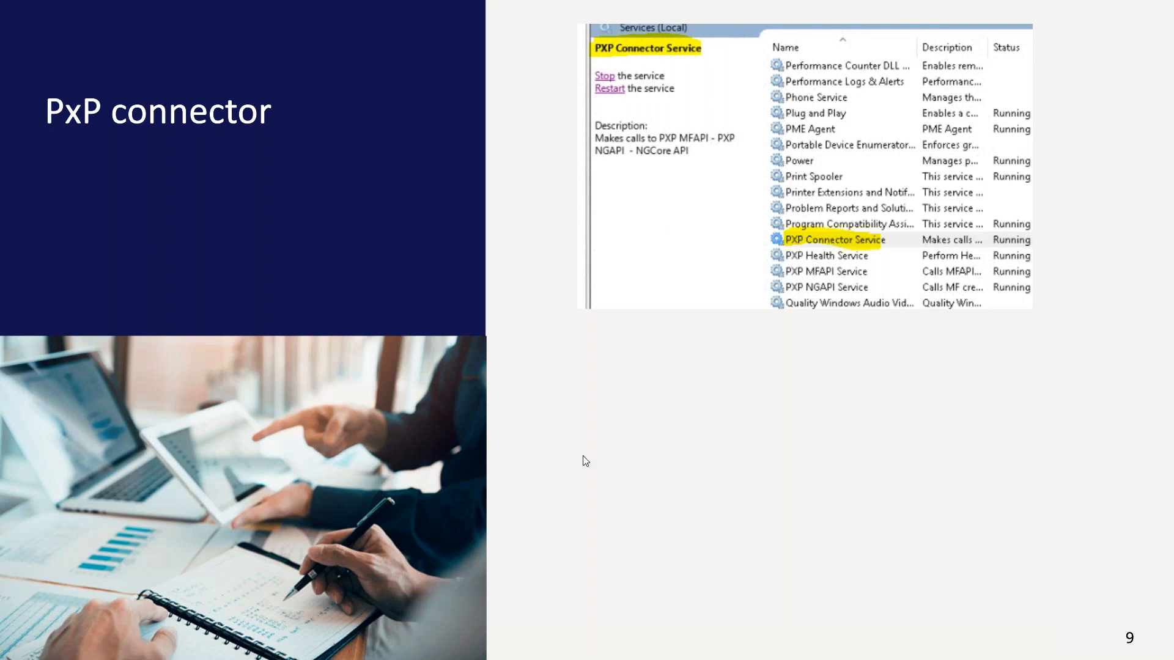
mouse_move(871, 554)
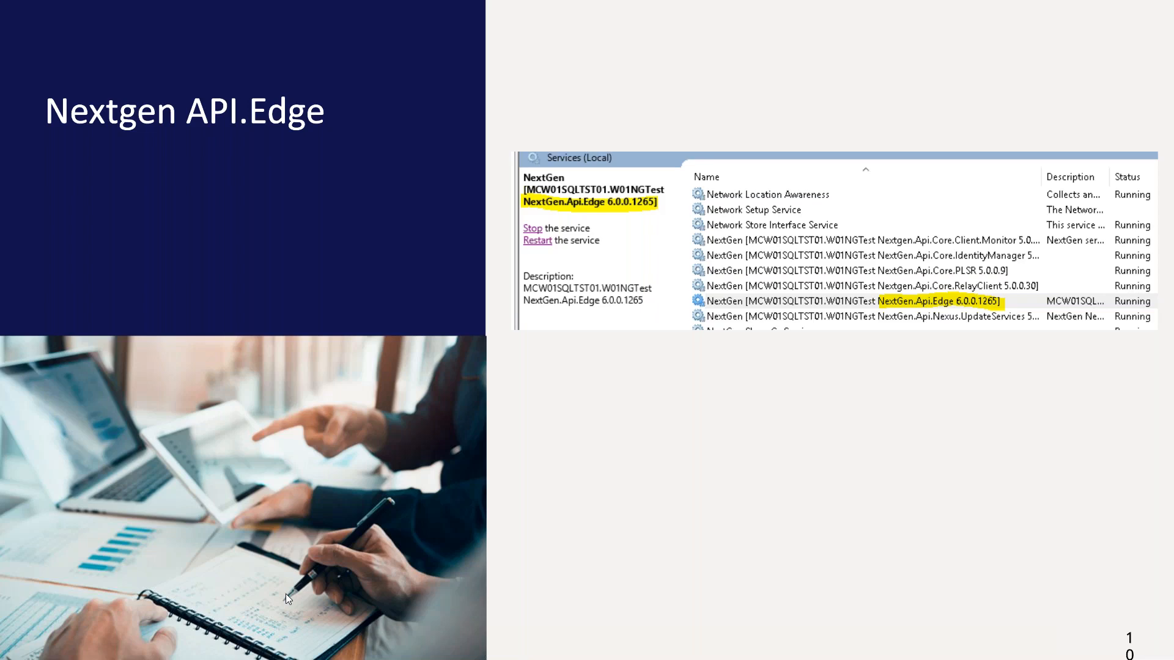
mouse_move(1074, 489)
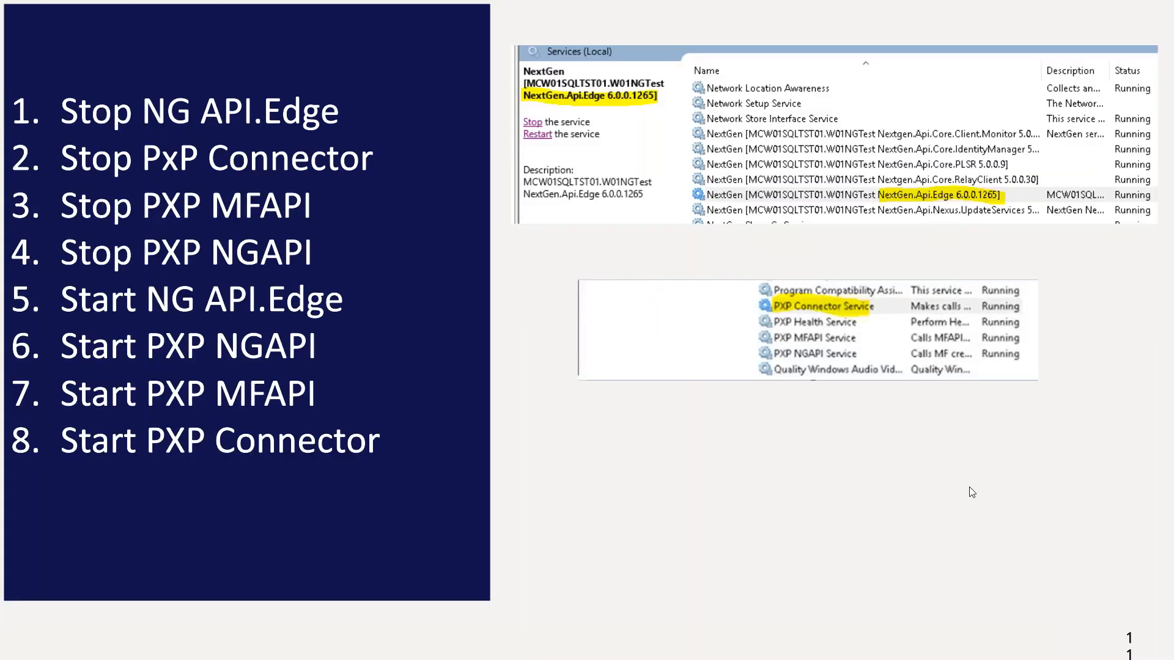
mouse_move(333, 388)
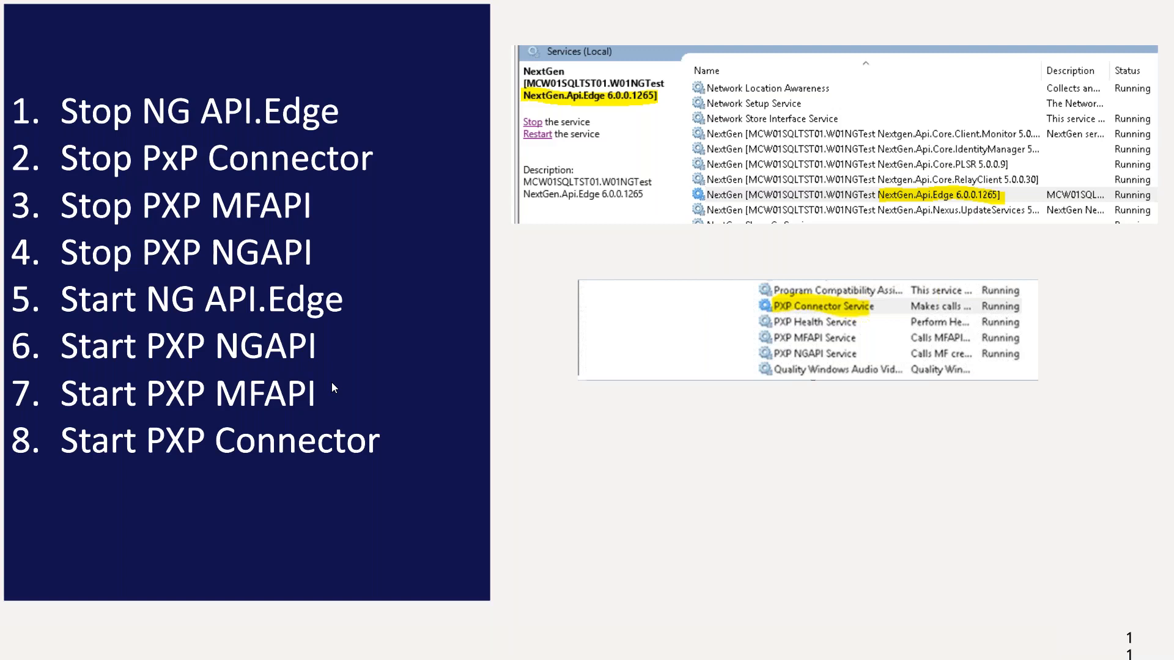
mouse_move(61, 553)
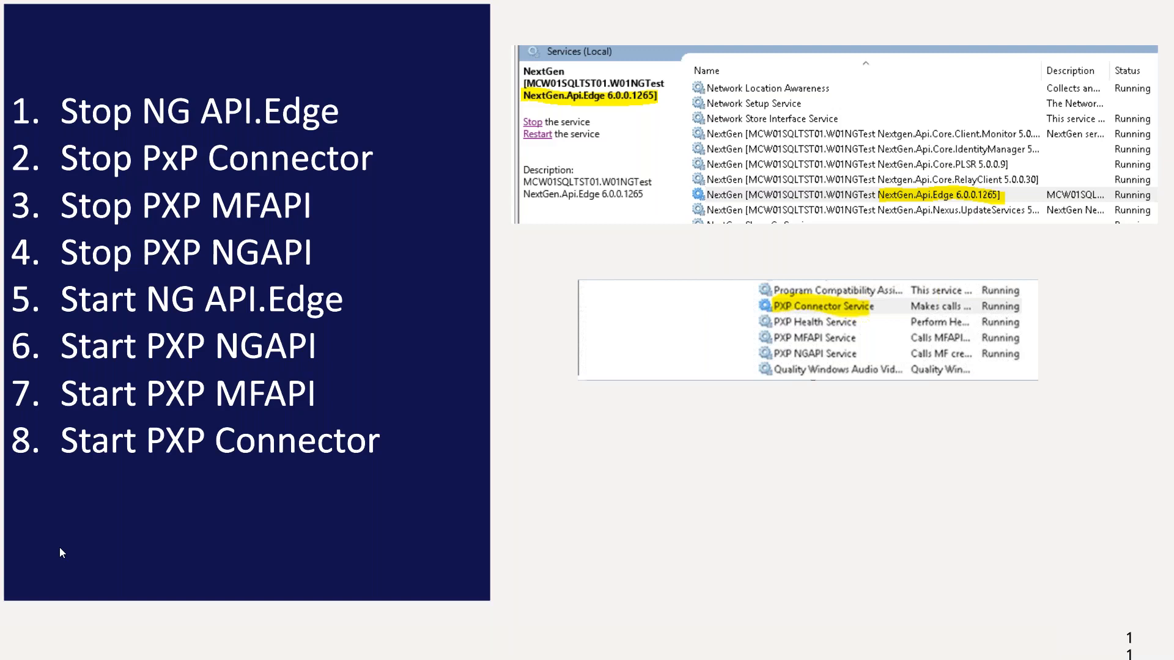
mouse_move(712, 466)
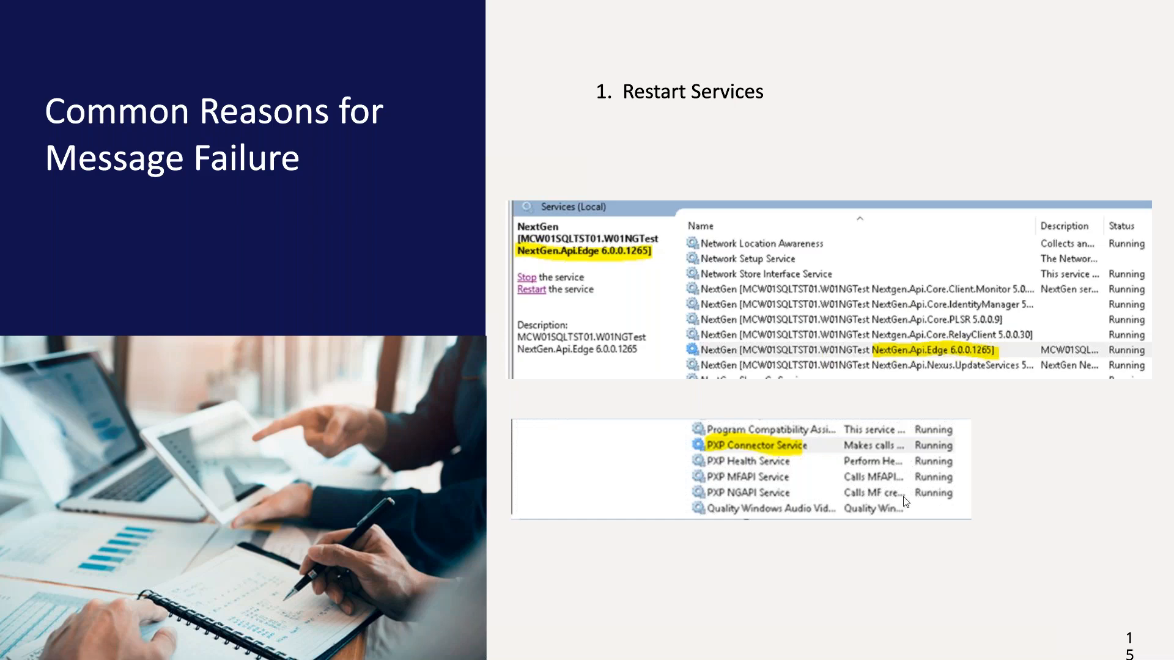
Advance the slideshow to the next Common Reasons for Message Failure slide
key("Right")
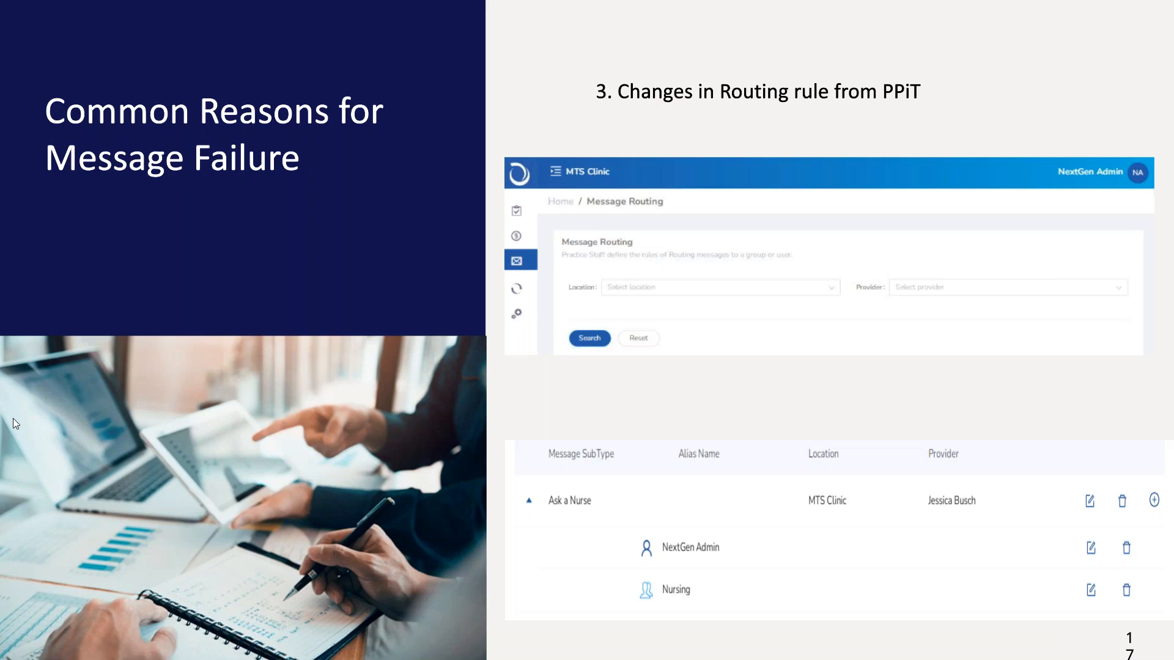
mouse_move(604, 594)
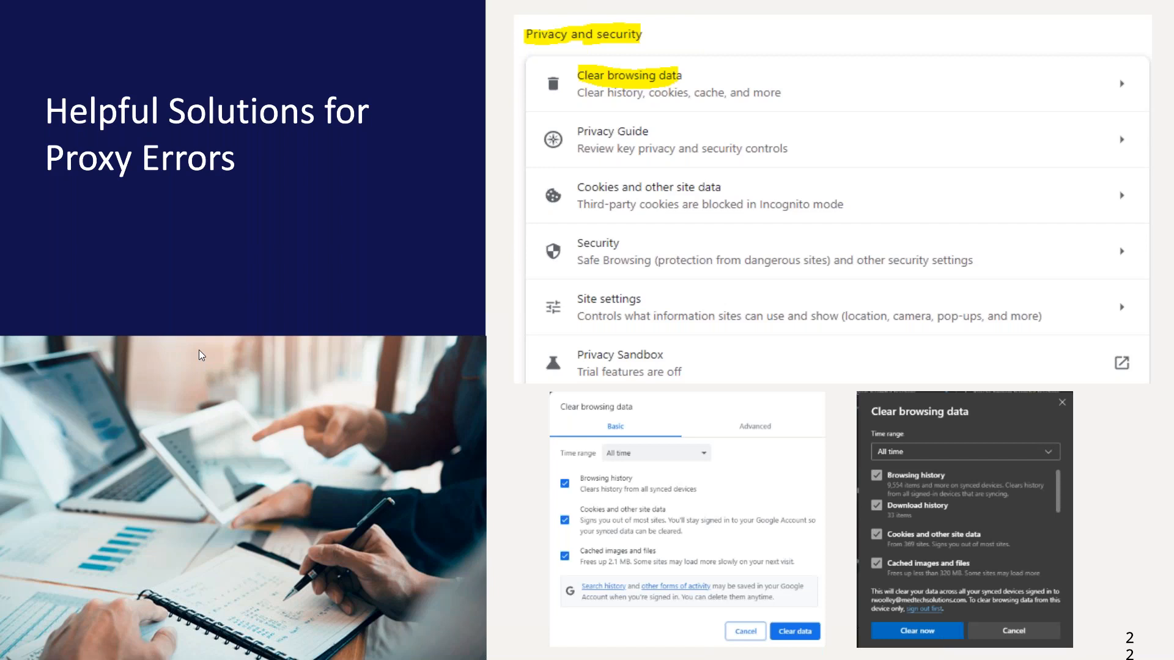
mouse_move(185, 467)
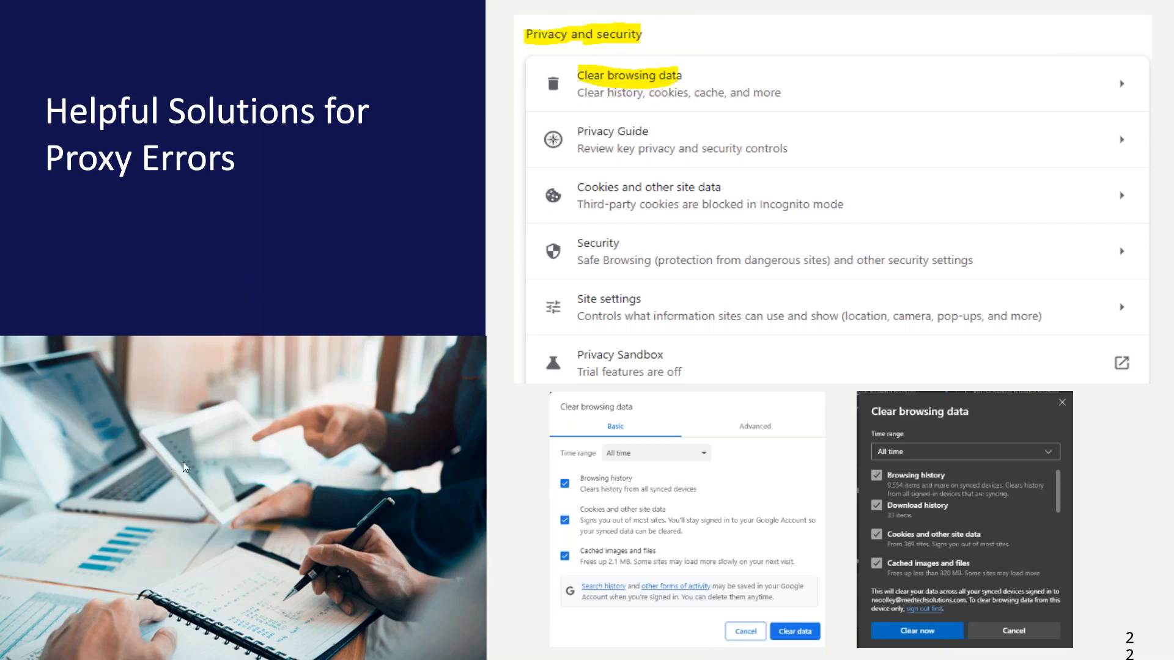
mouse_move(540, 534)
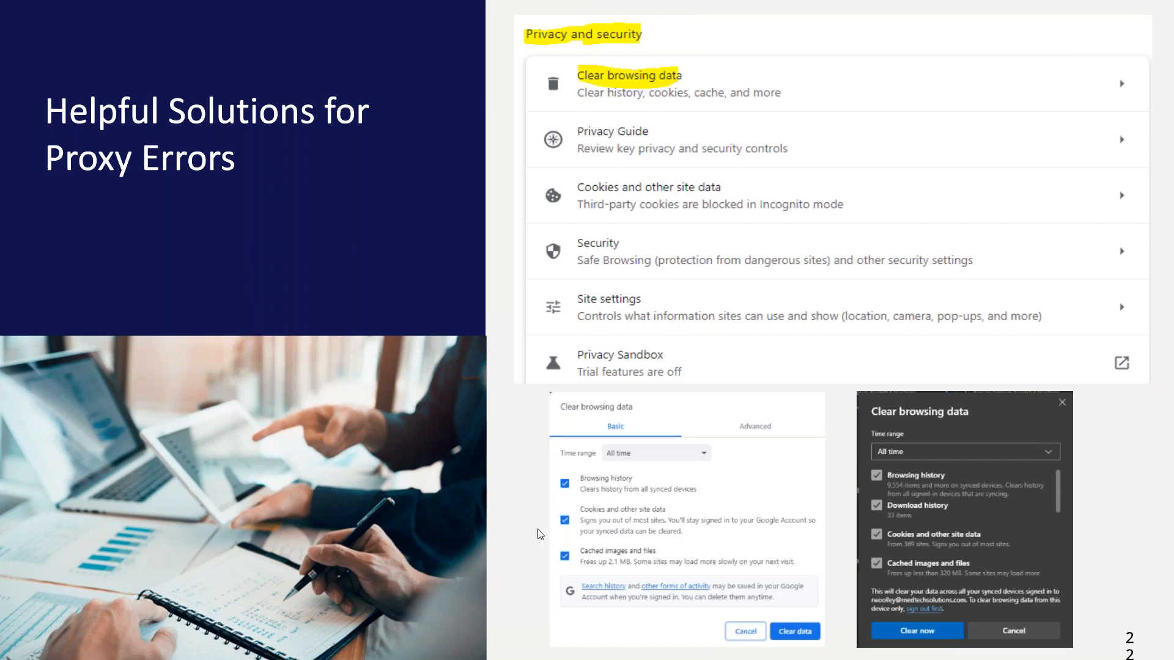
Advance from slide 22 to slide 23 on Incognito and InPrivate browsing
key("right")
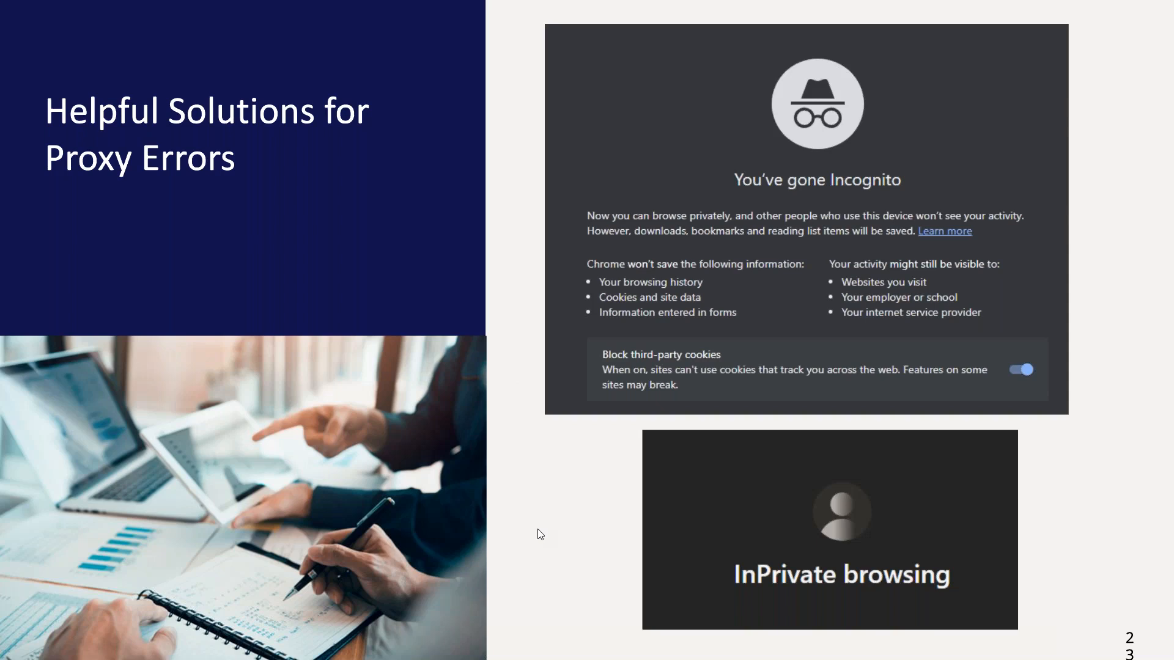
mouse_move(106, 395)
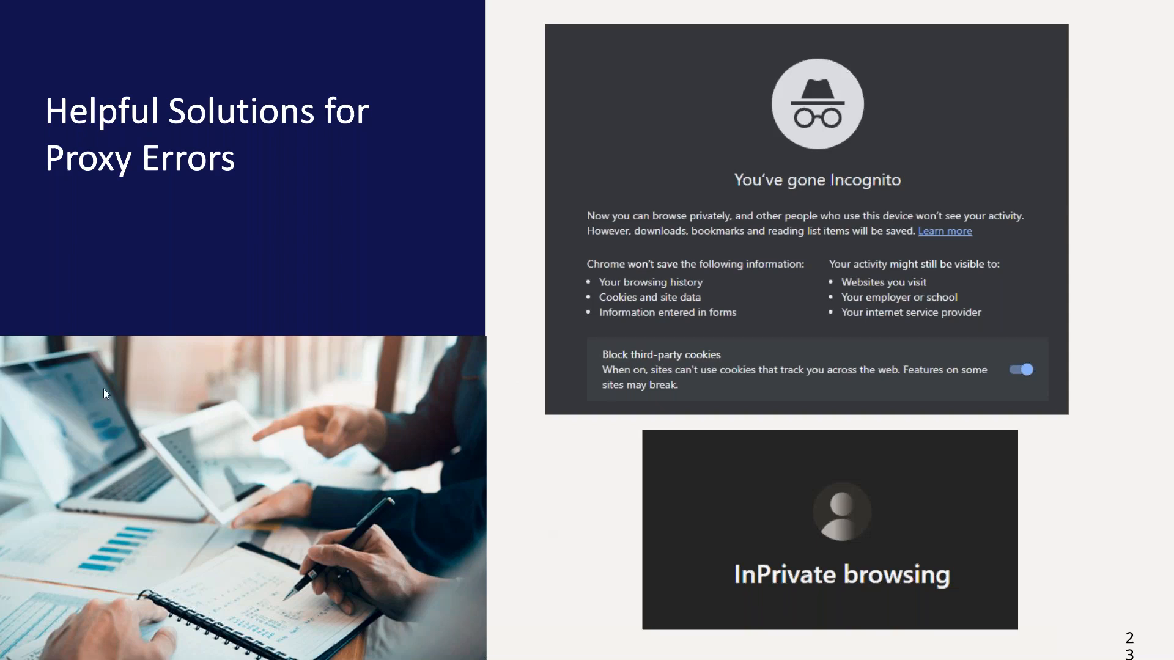
mouse_move(953, 412)
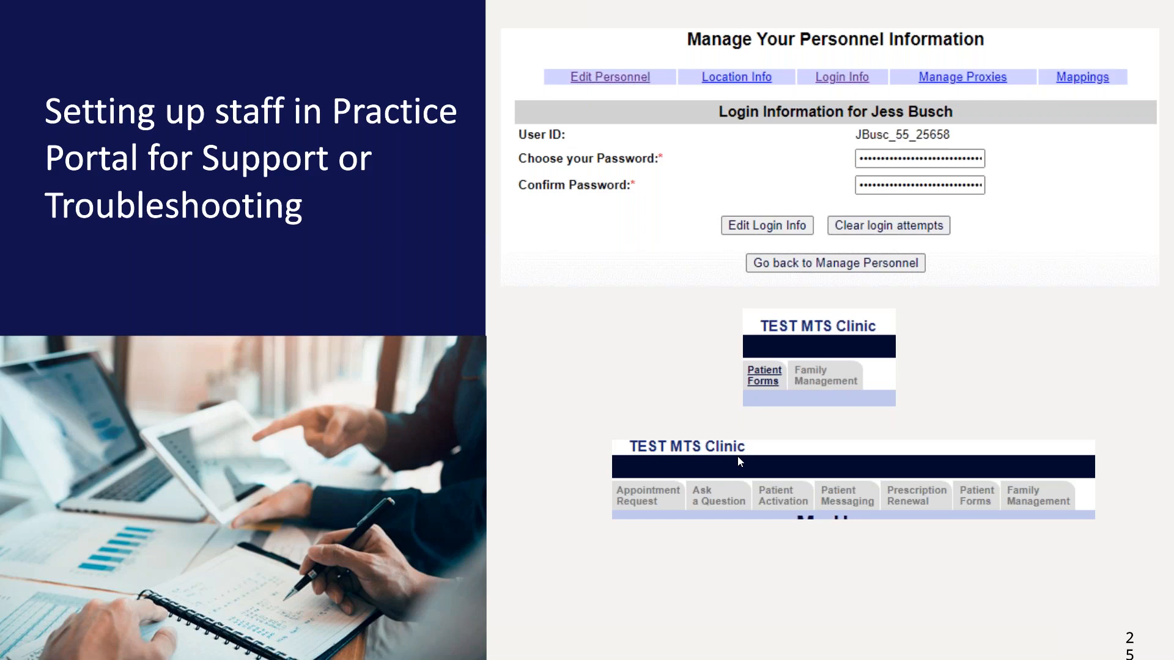
mouse_move(854, 146)
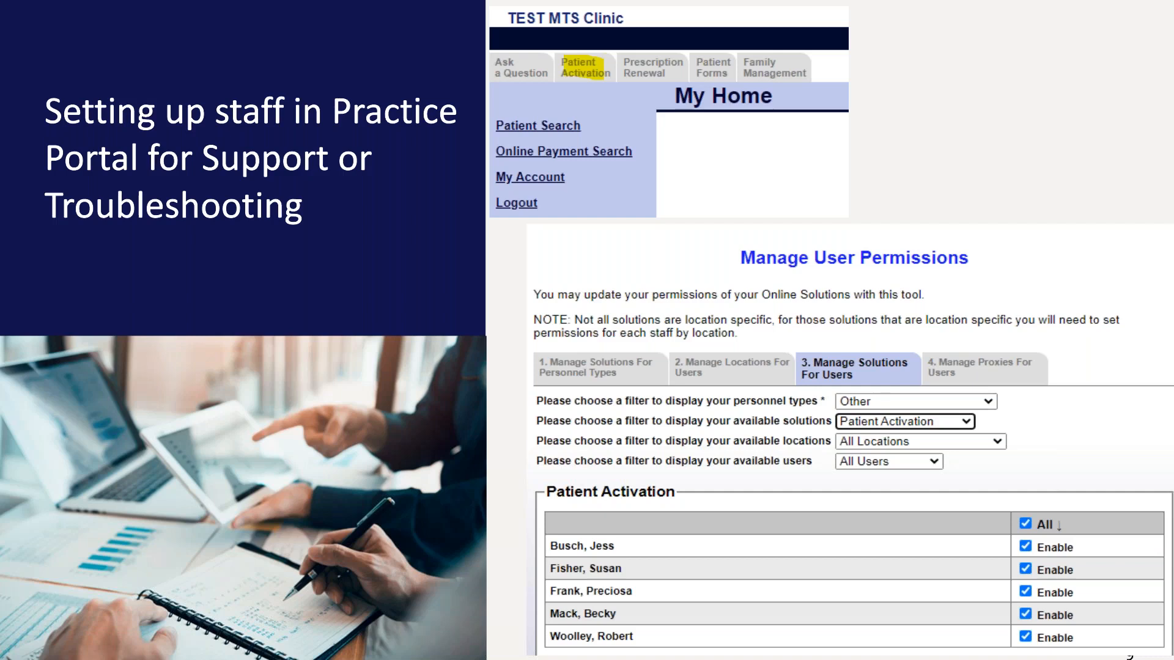
mouse_move(1067, 305)
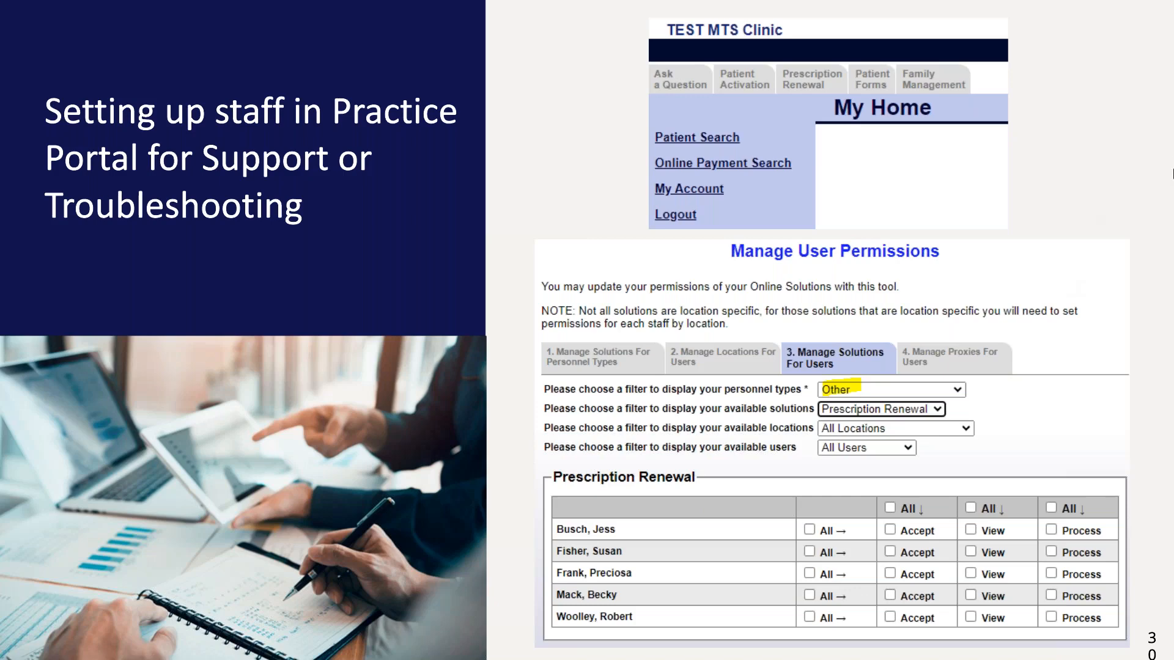
mouse_move(1066, 174)
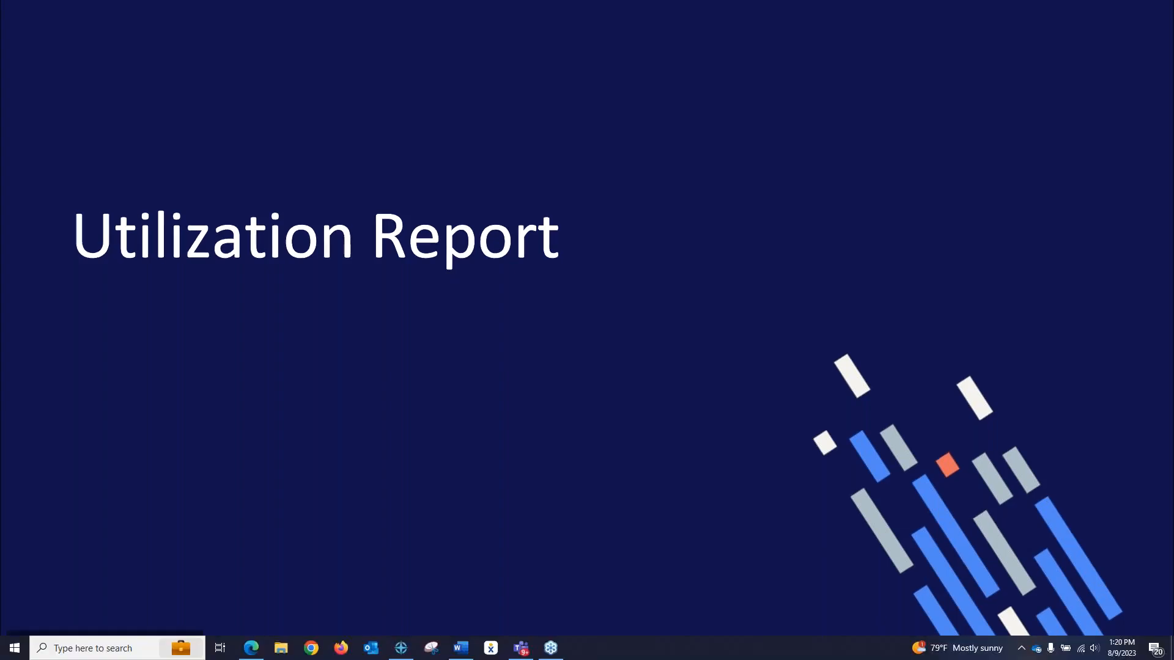
Advance the slideshow to the Utilization Report section header slide
key("Right")
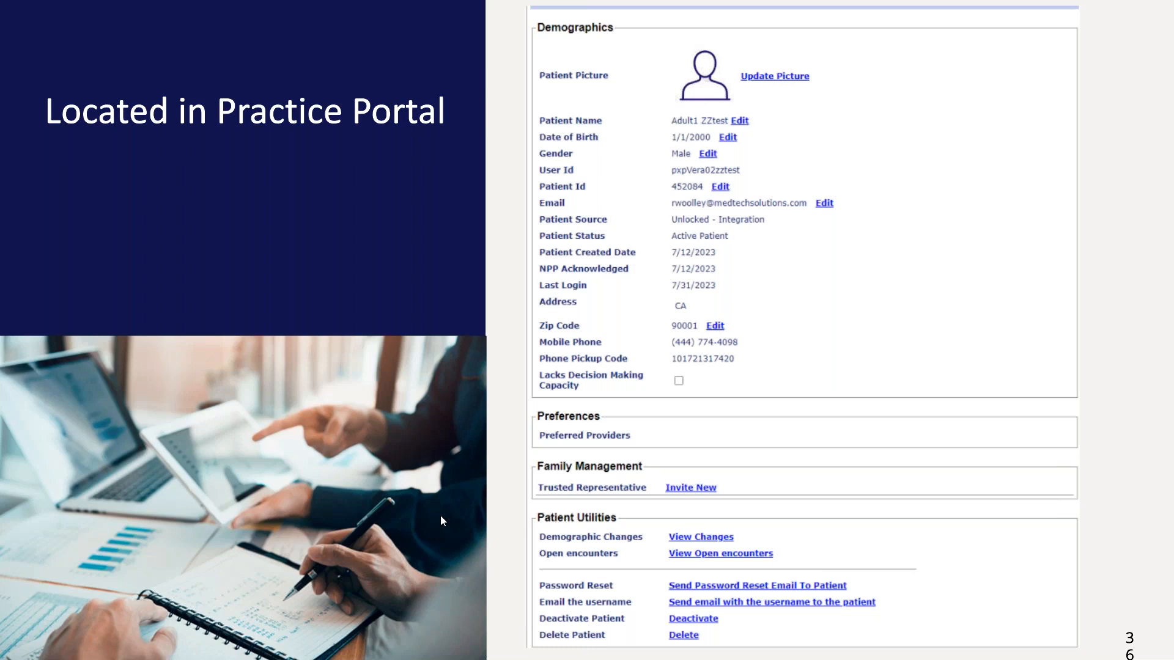
mouse_move(982, 572)
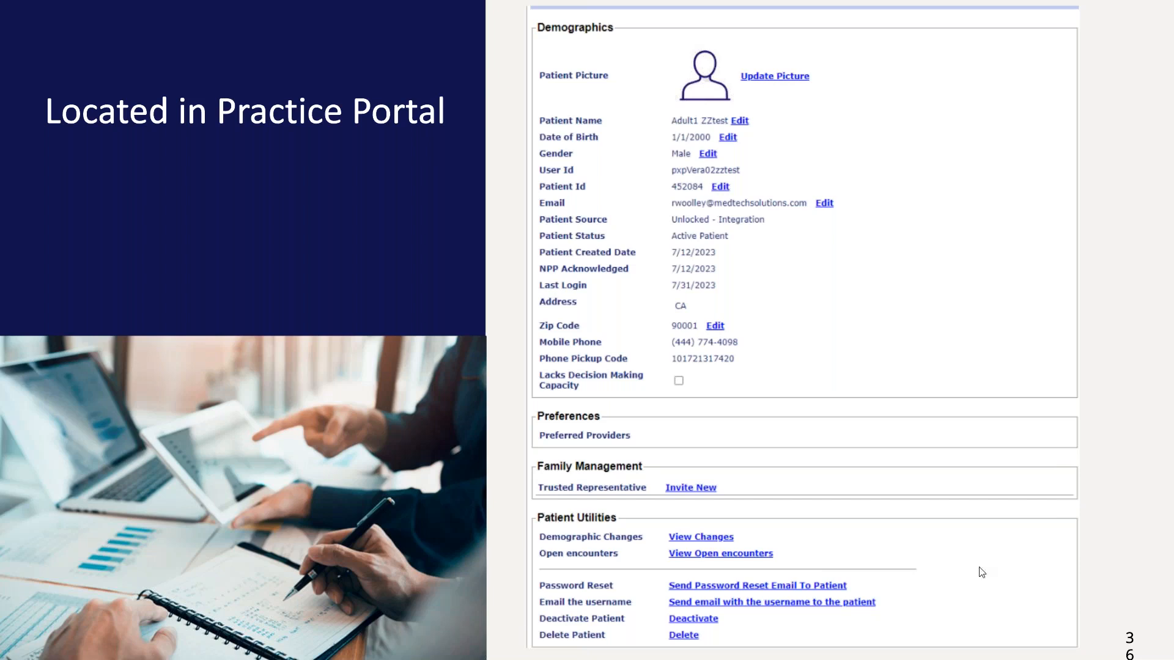
mouse_move(859, 451)
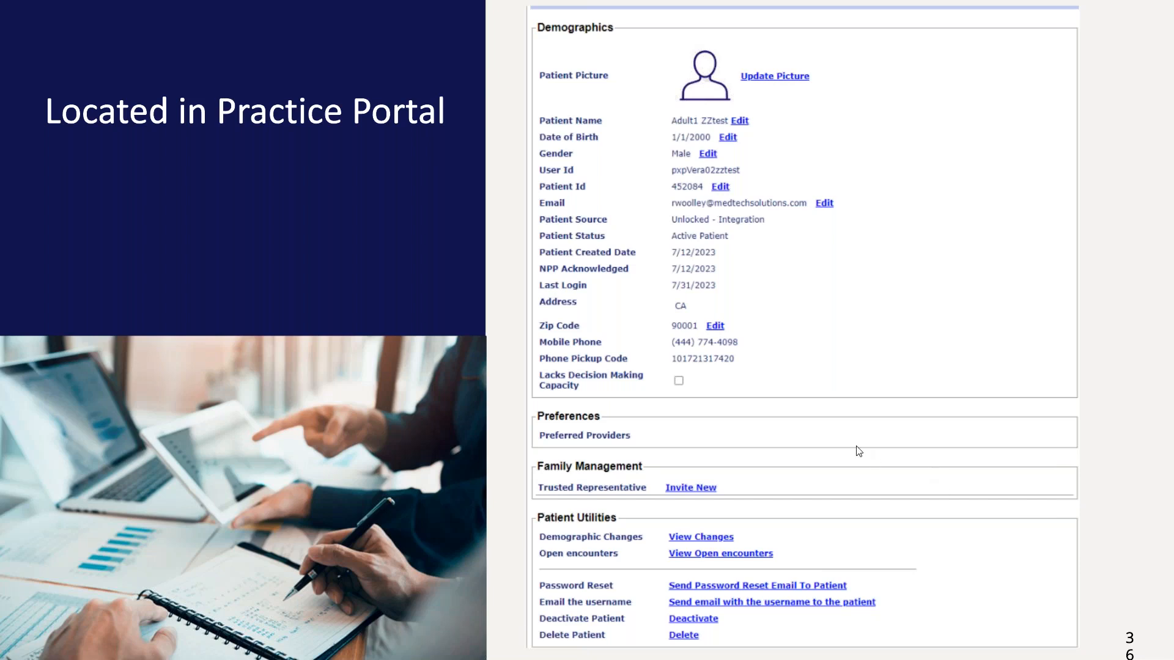
mouse_move(845, 476)
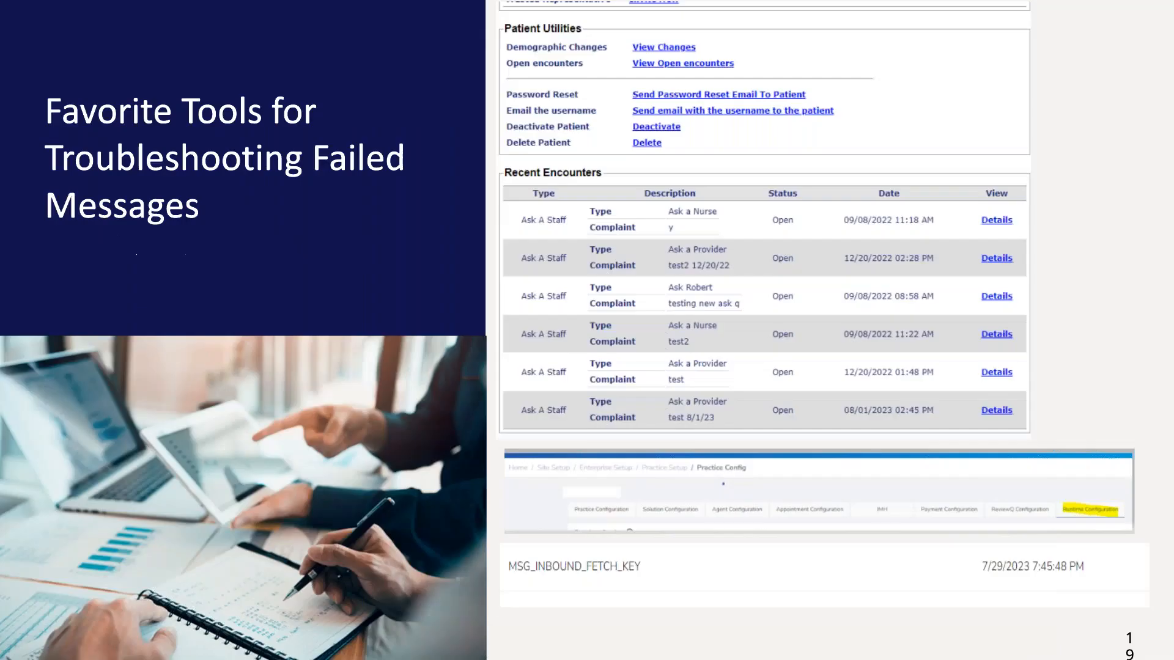
Advance to slide 19, Favorite Tools for Troubleshooting Failed Messages
key("Right")
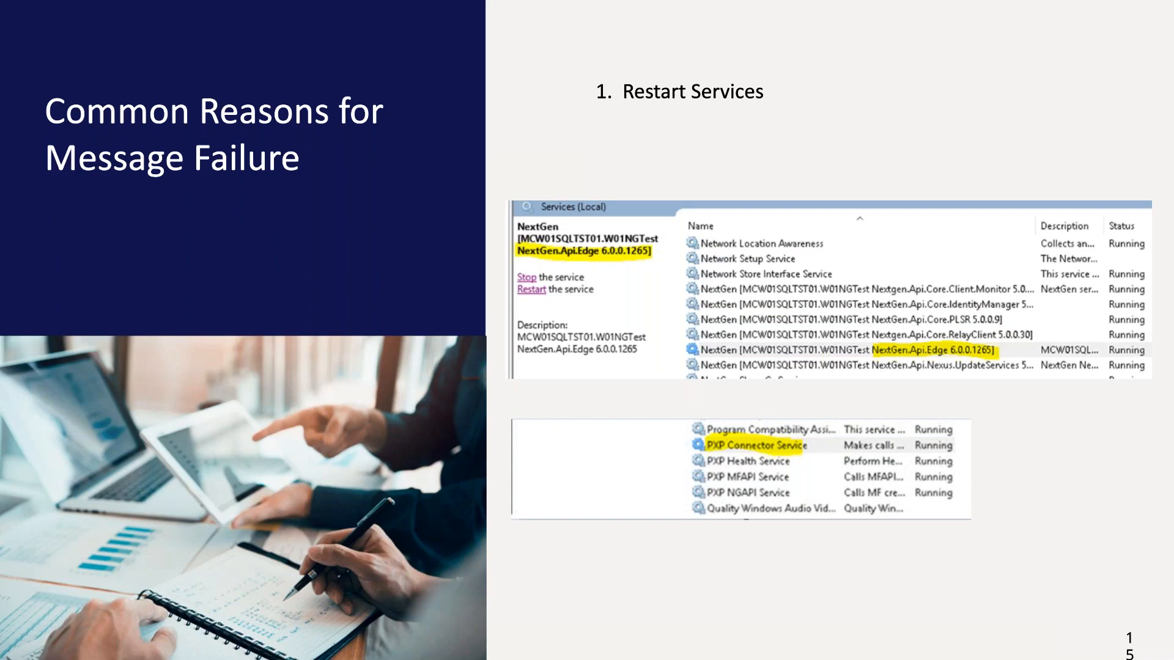
mouse_move(670, 116)
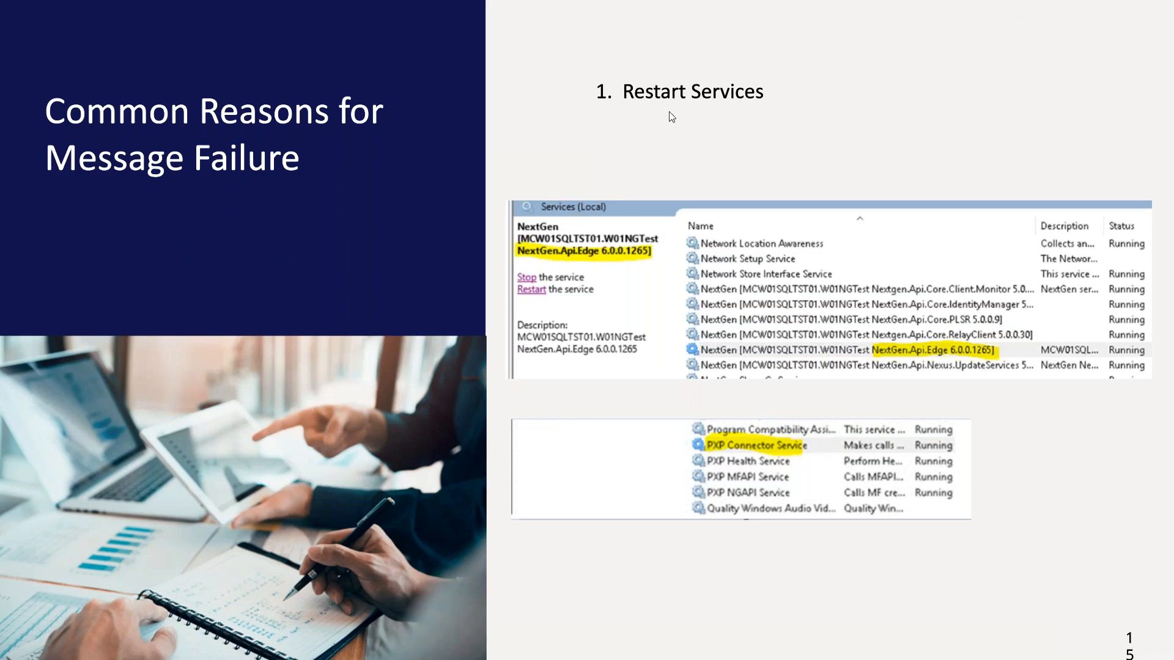
mouse_move(586, 246)
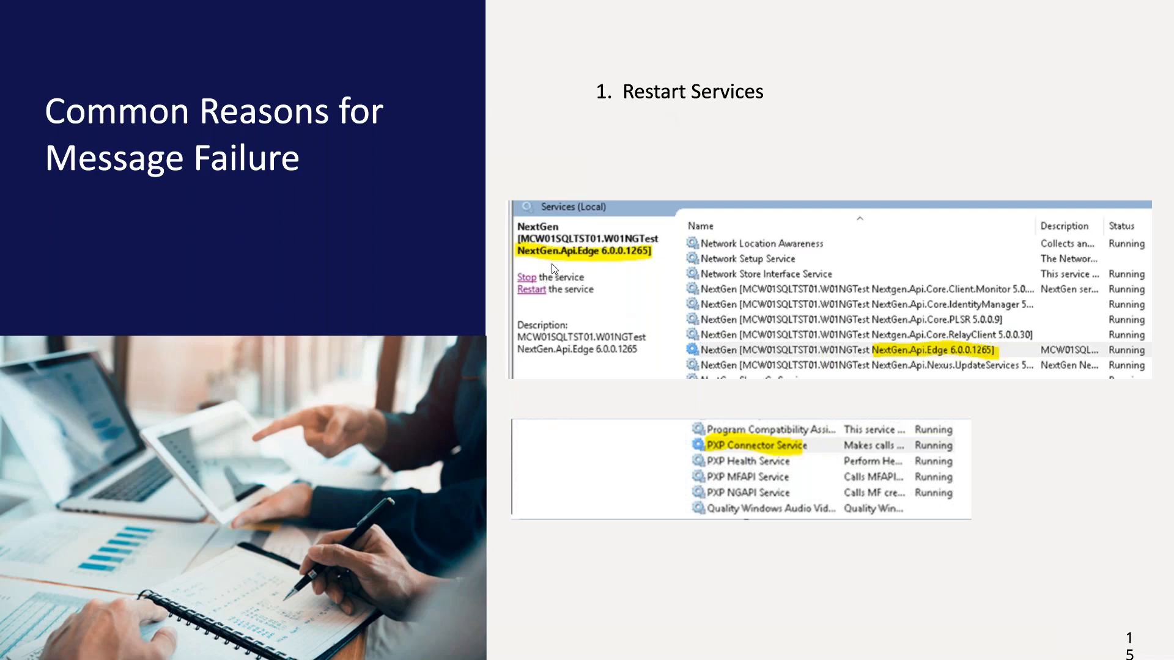
mouse_move(611, 267)
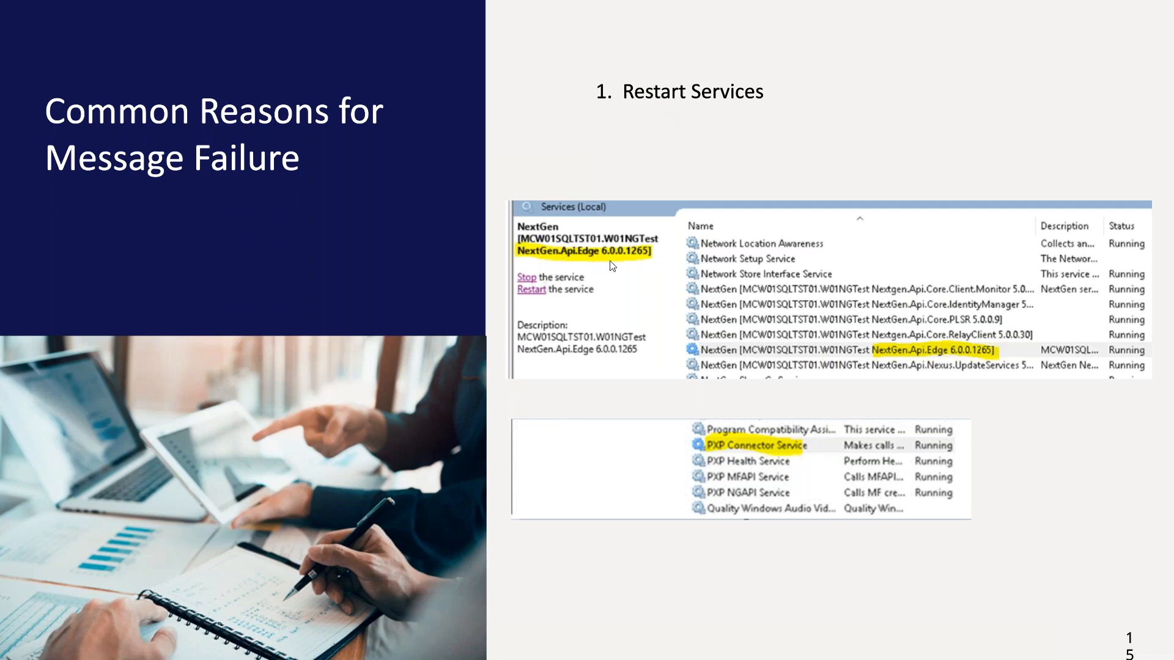
mouse_move(803, 415)
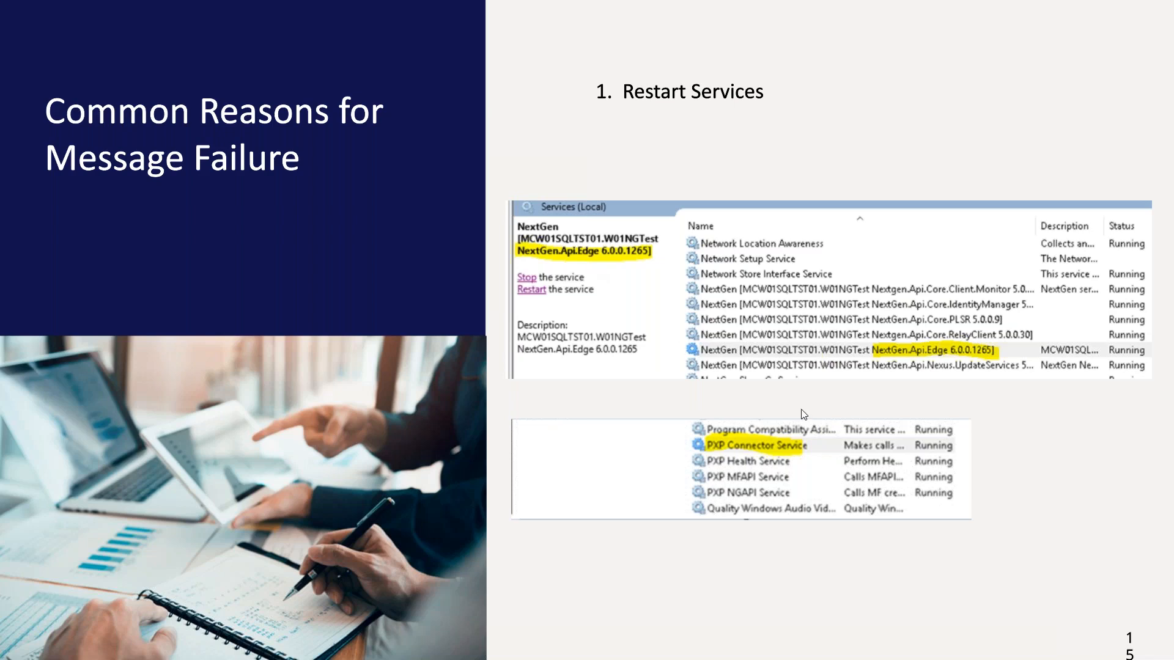
mouse_move(840, 359)
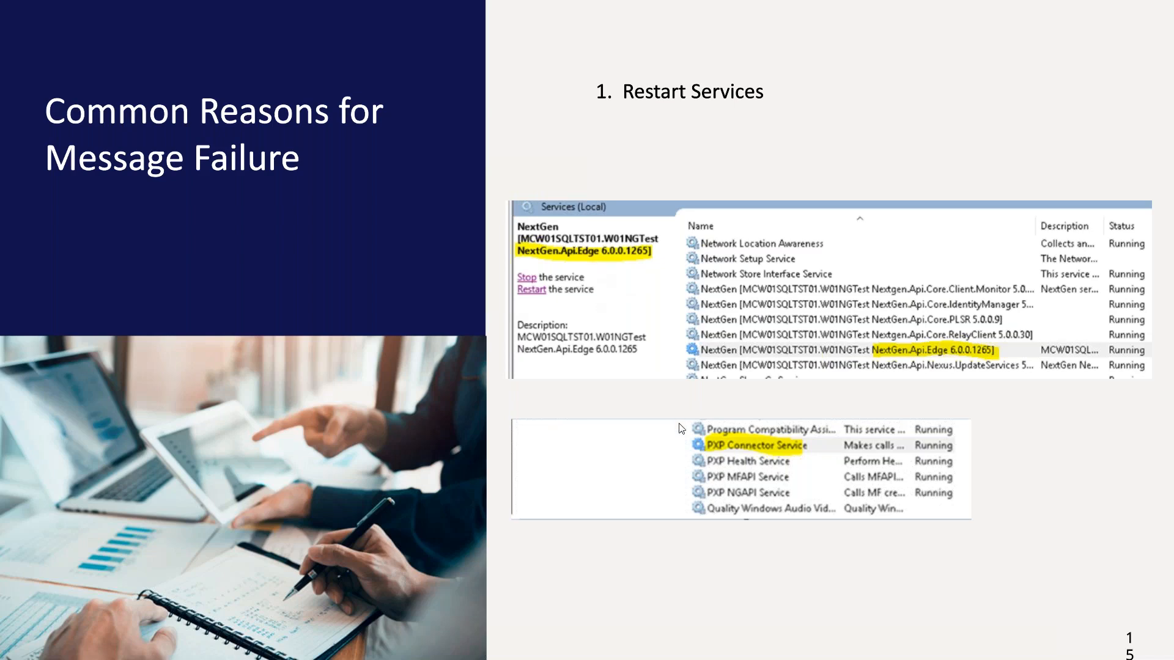
mouse_move(725, 500)
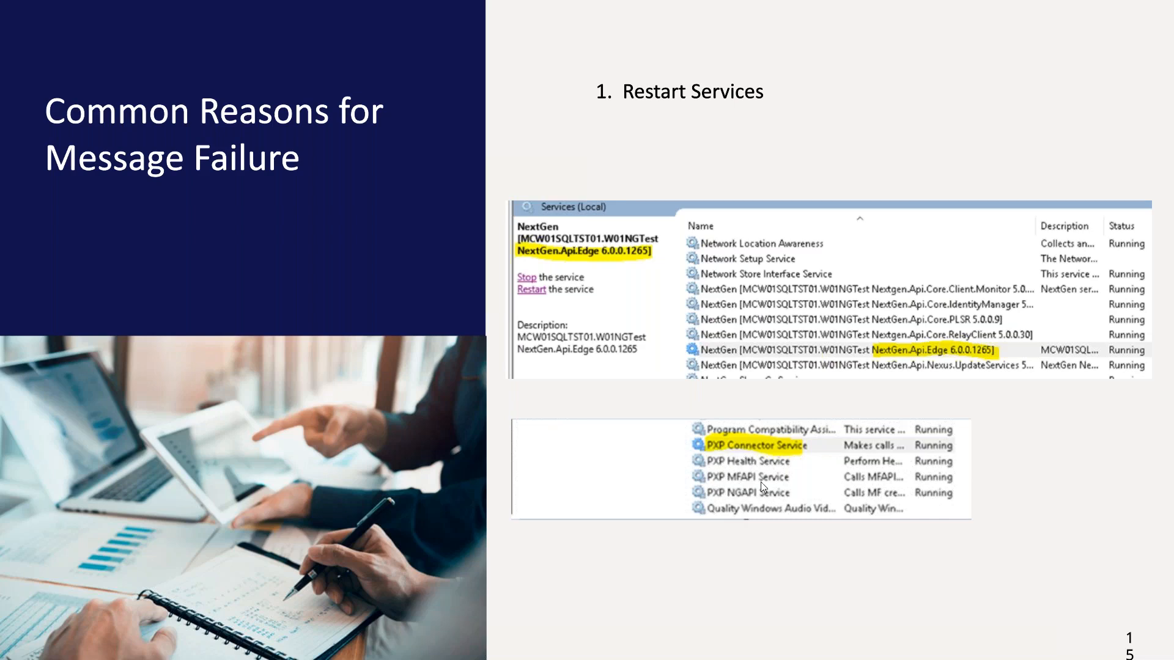
mouse_move(709, 524)
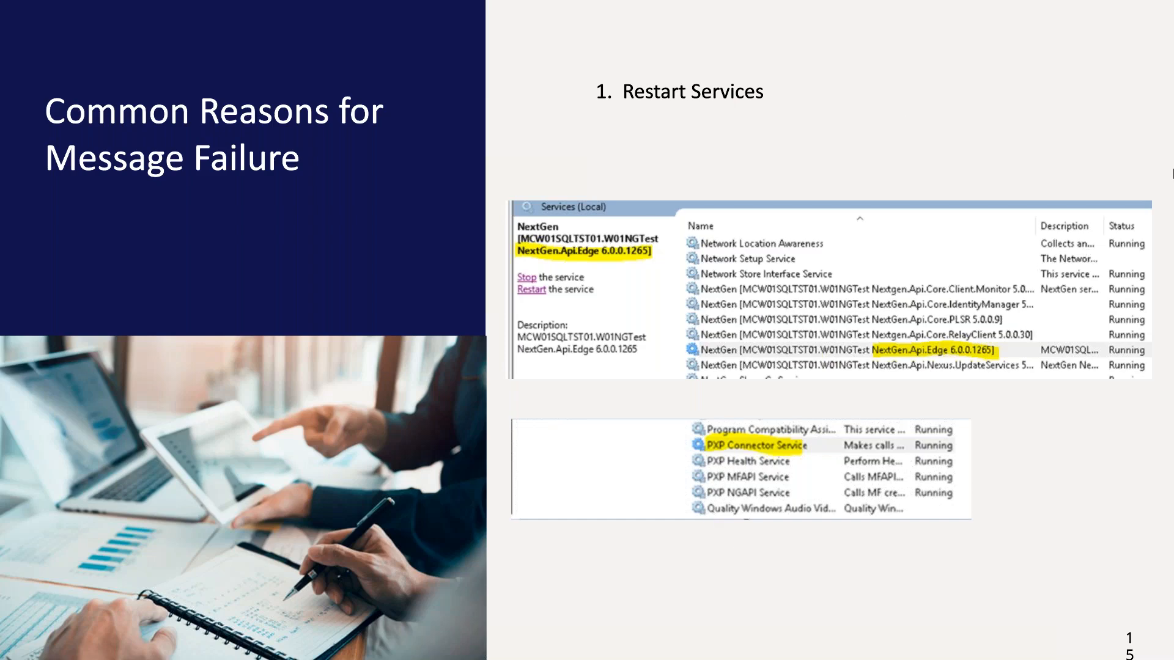
Advance two slides through Common Reasons for Message Failure, starting with slide 16, Mappings
key("right")
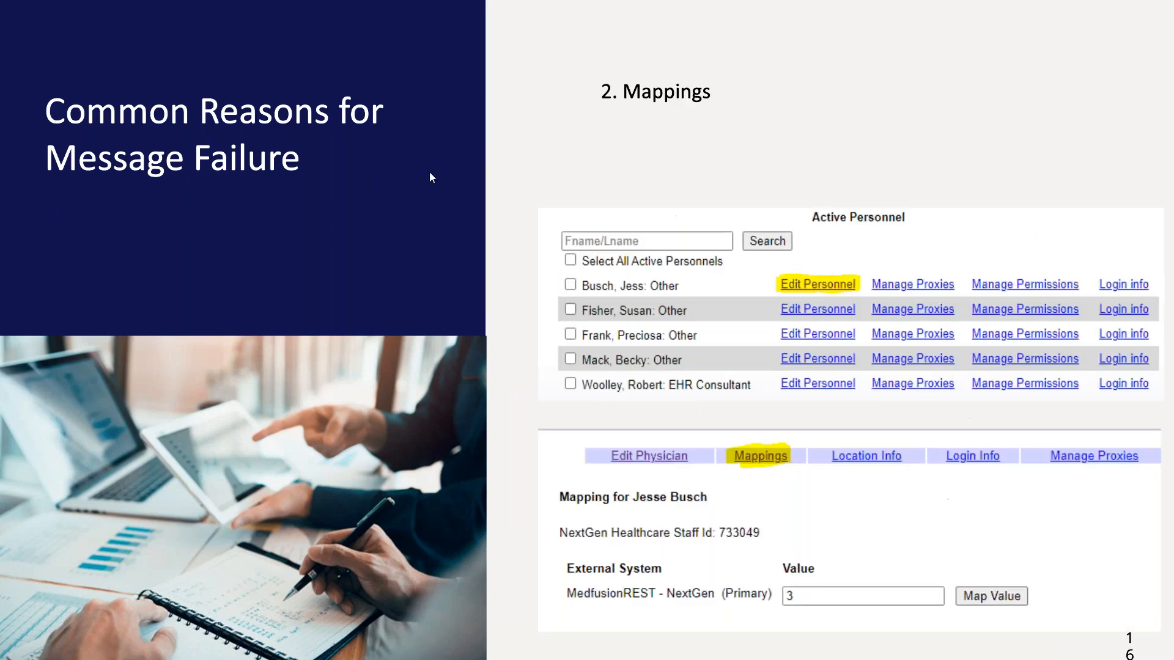
key("Right")
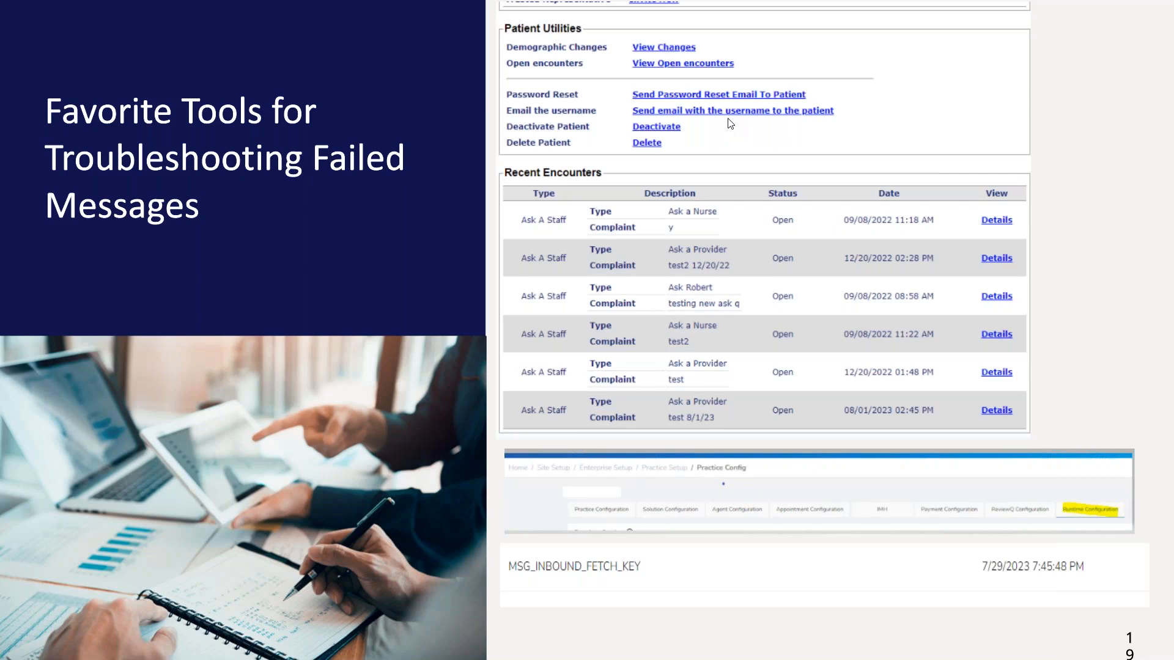
mouse_move(374, 240)
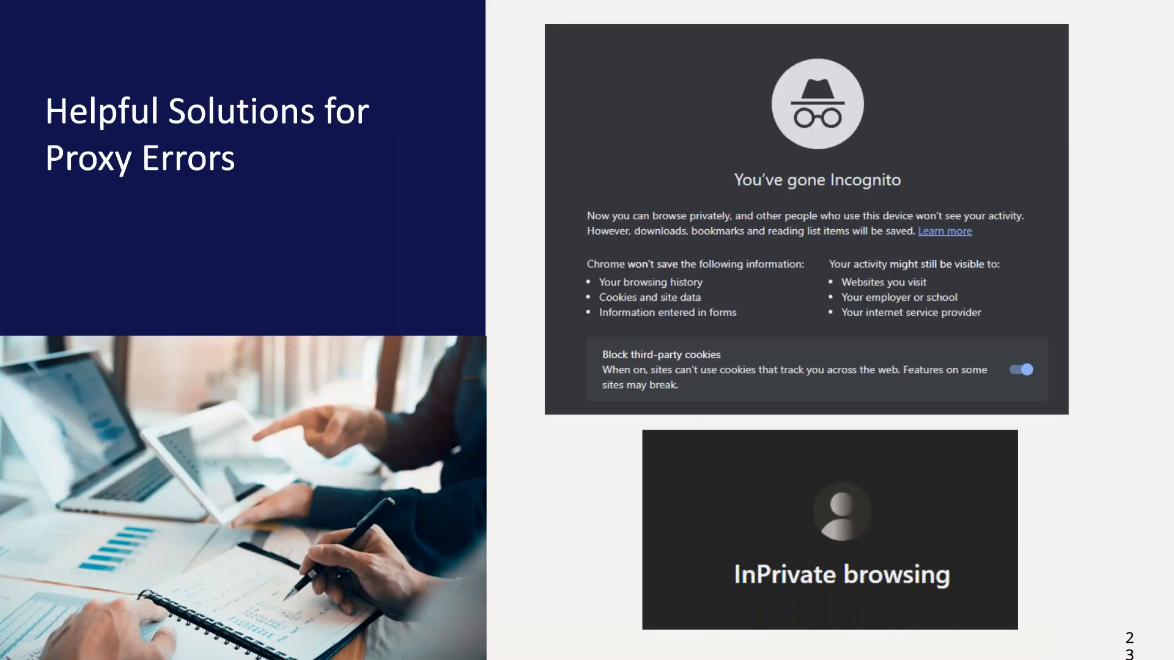
Advance to slide 23, Helpful Solutions for Proxy Errors, showing Incognito and InPrivate screenshots
key("Right")
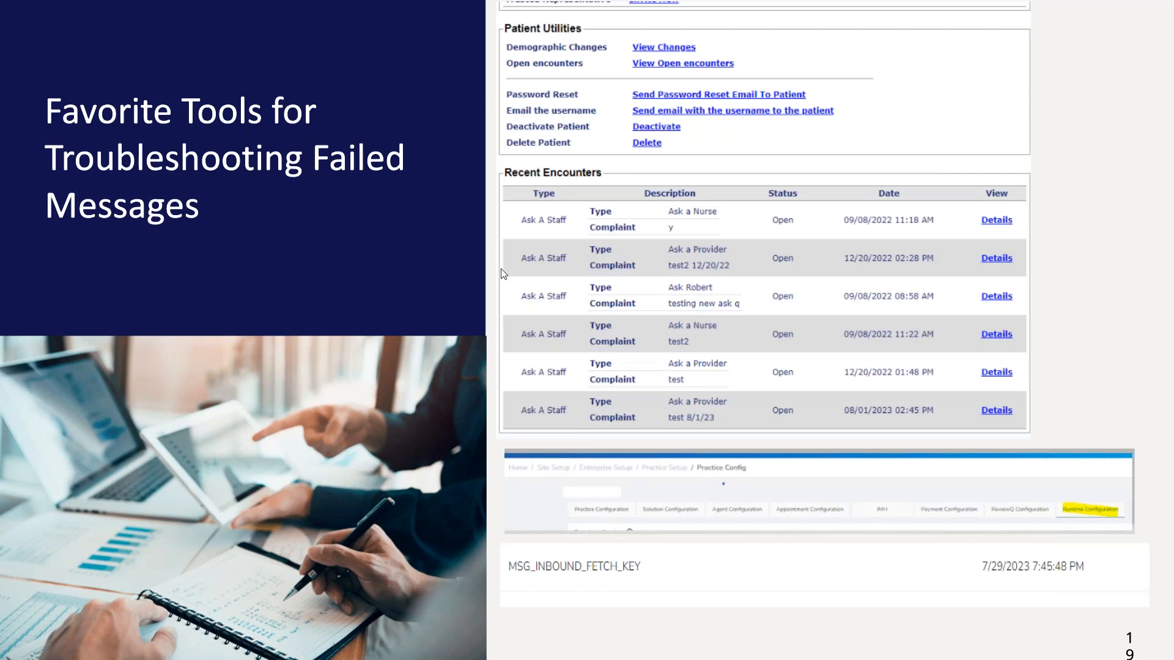
mouse_move(627, 250)
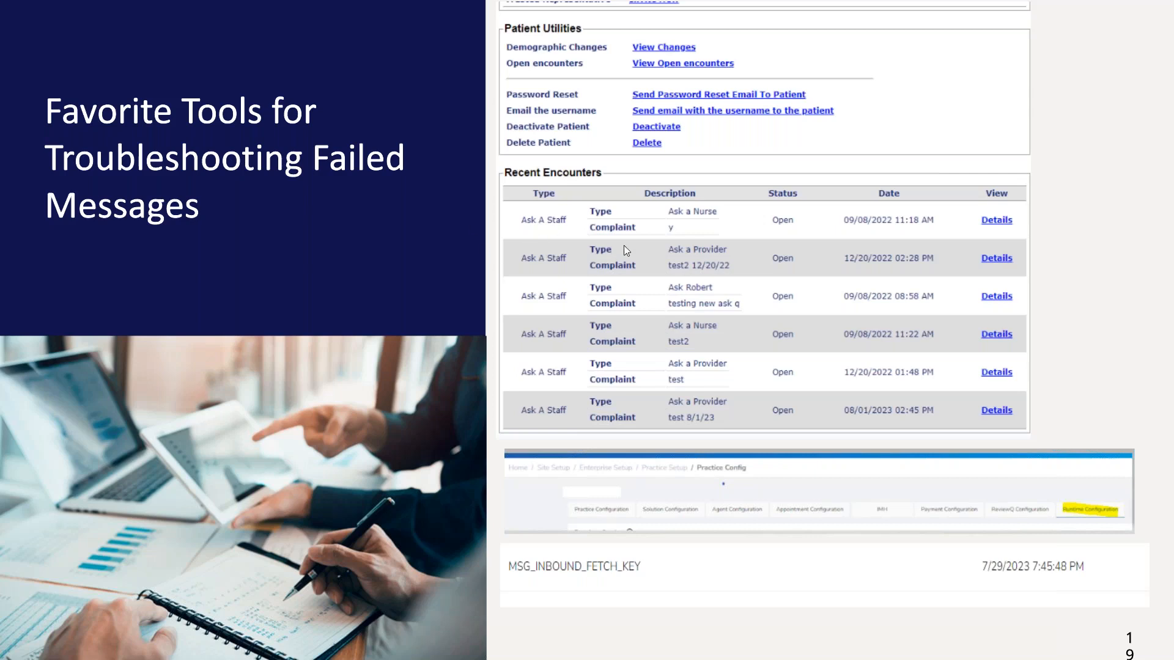
mouse_move(567, 223)
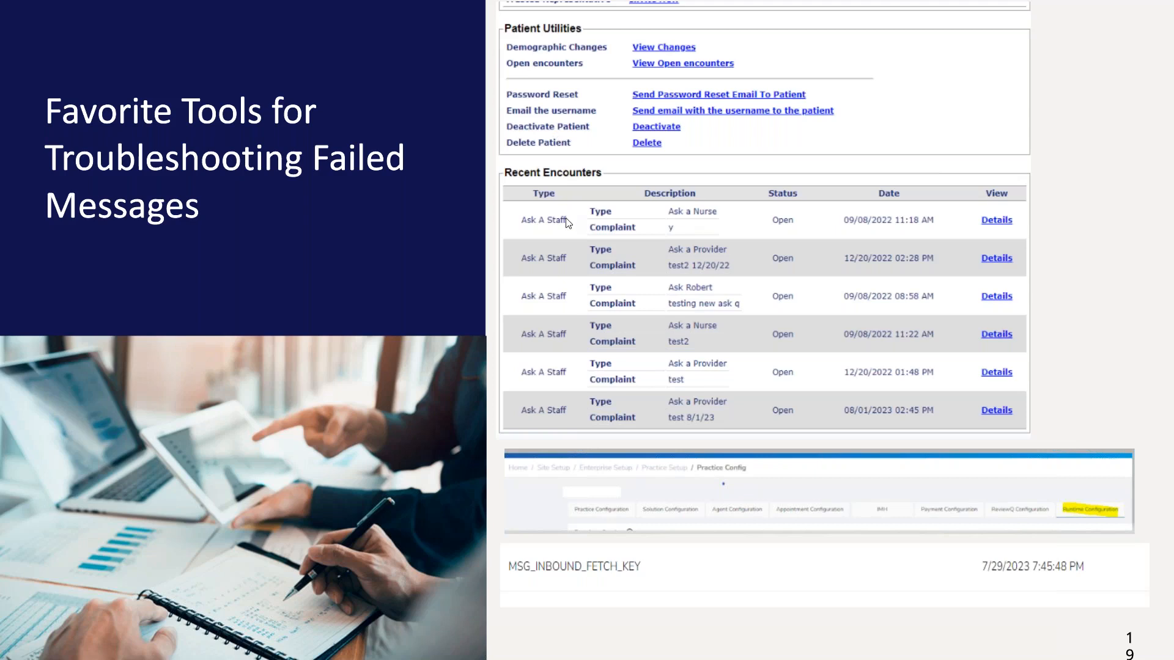
mouse_move(587, 224)
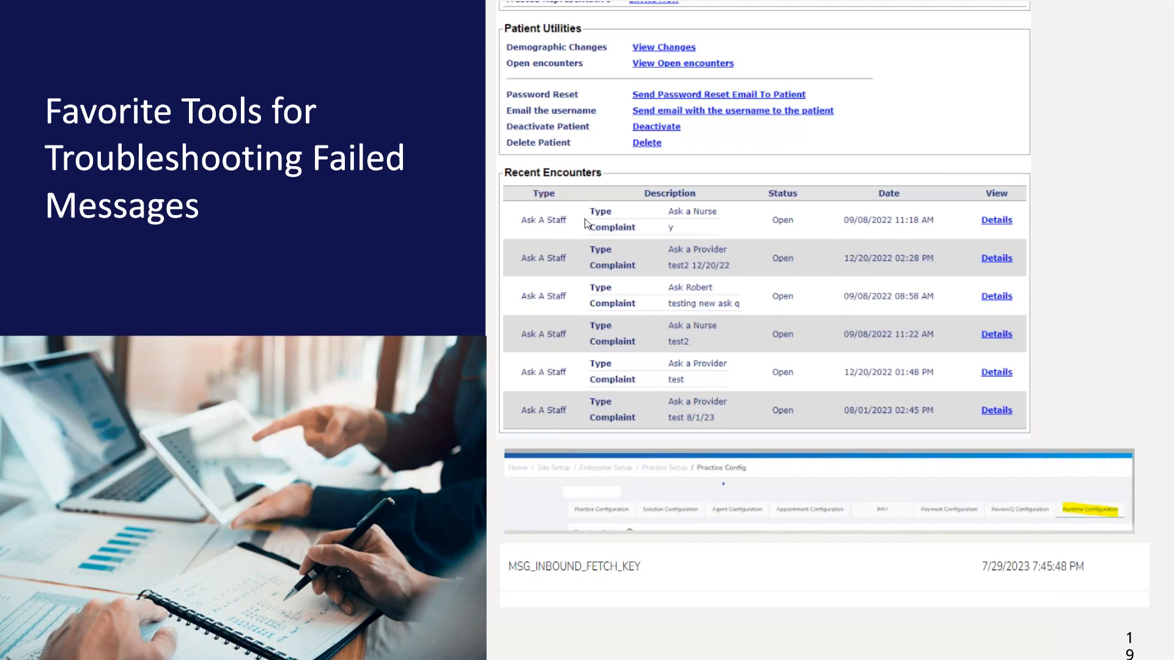
mouse_move(877, 227)
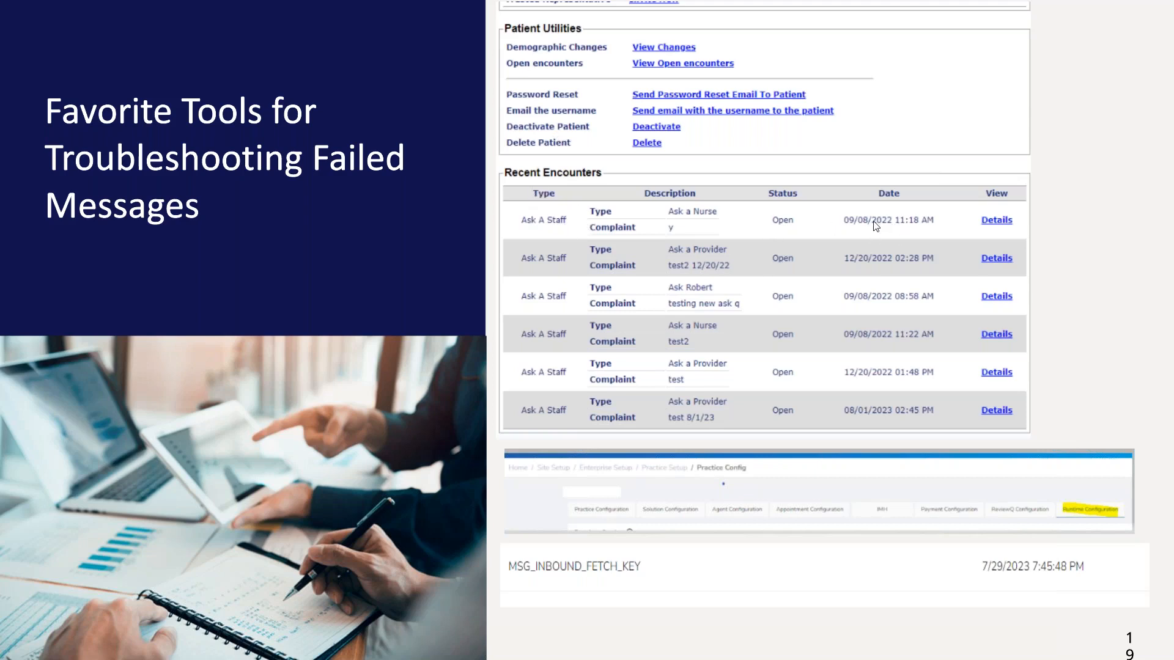
mouse_move(886, 431)
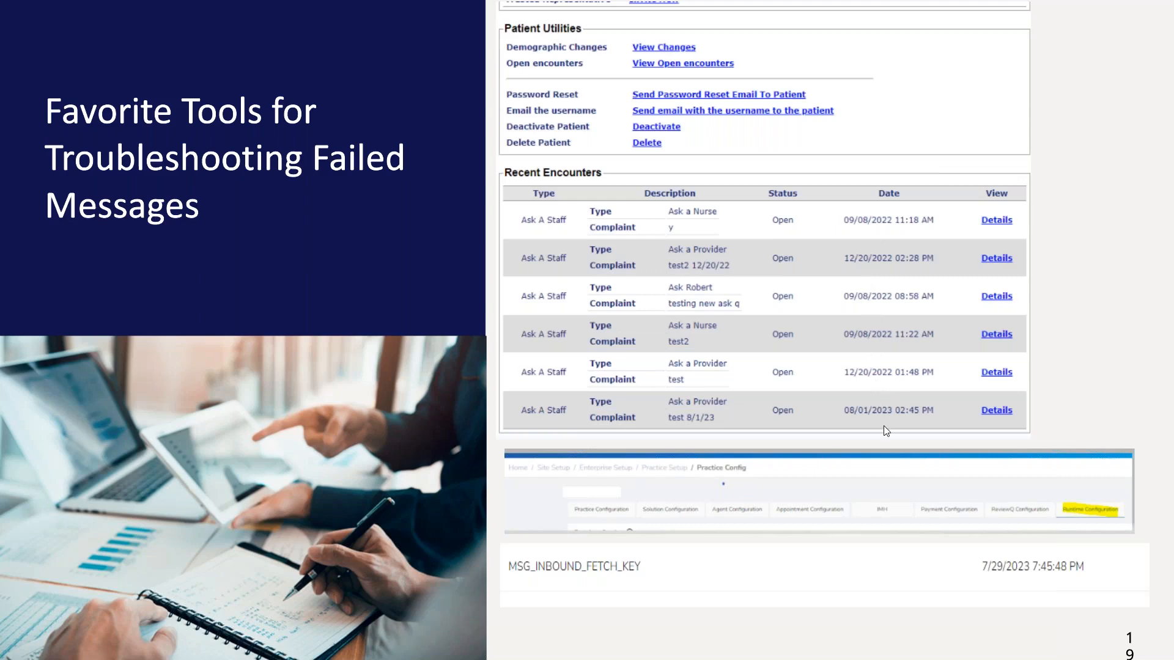
mouse_move(874, 407)
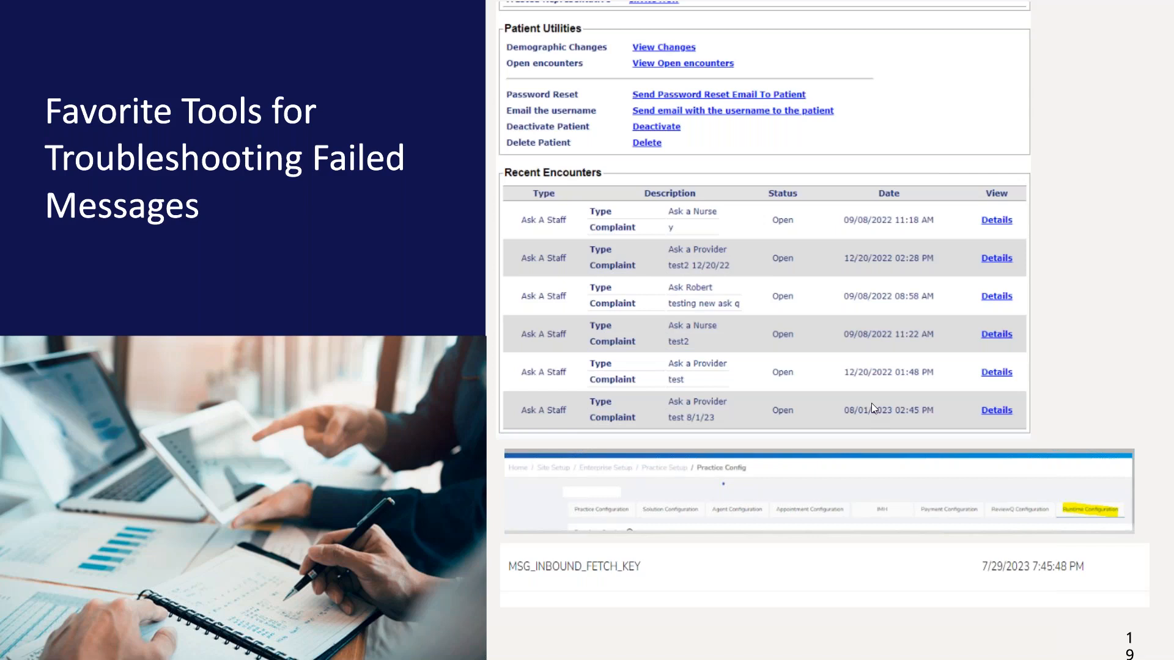
mouse_move(850, 499)
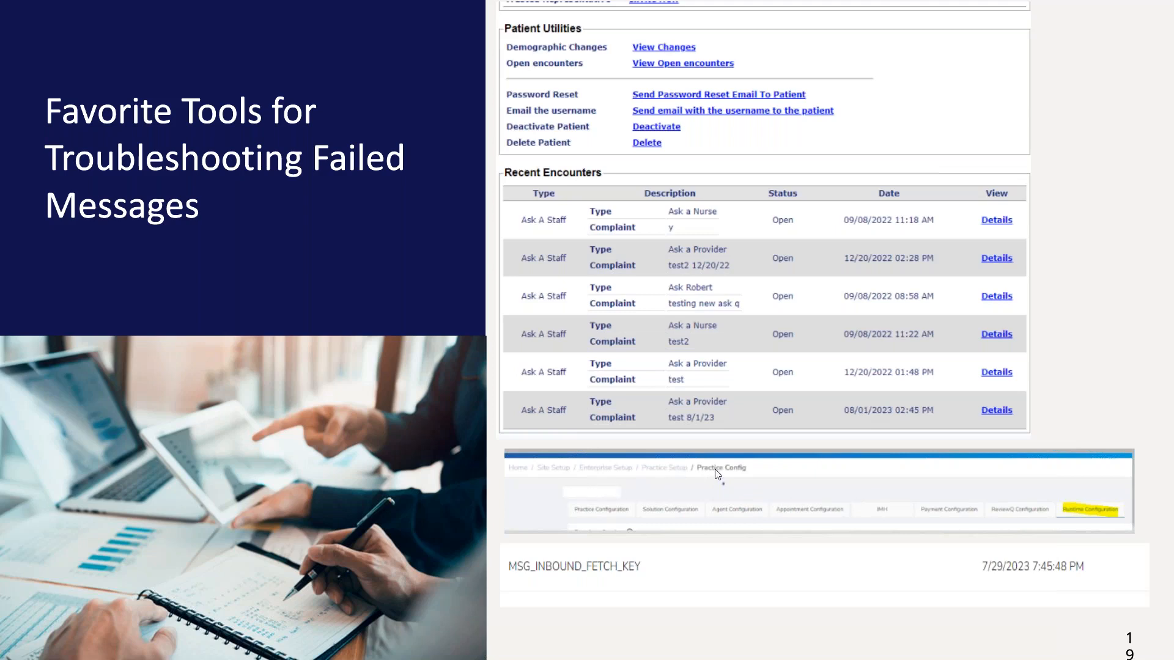
mouse_move(721, 488)
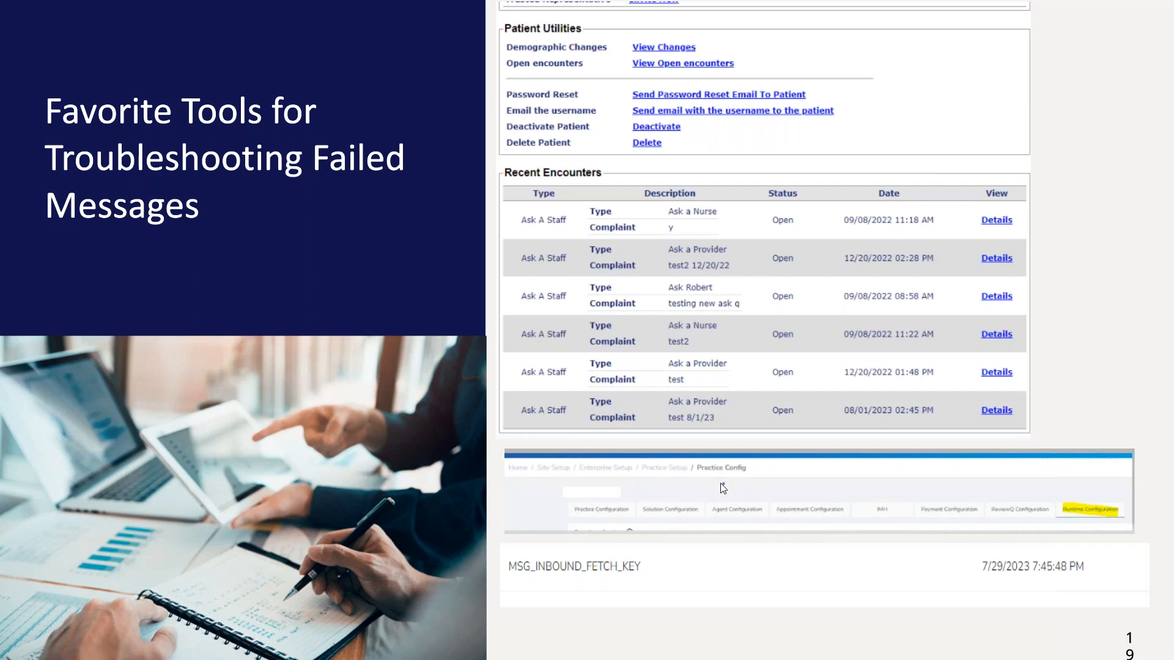